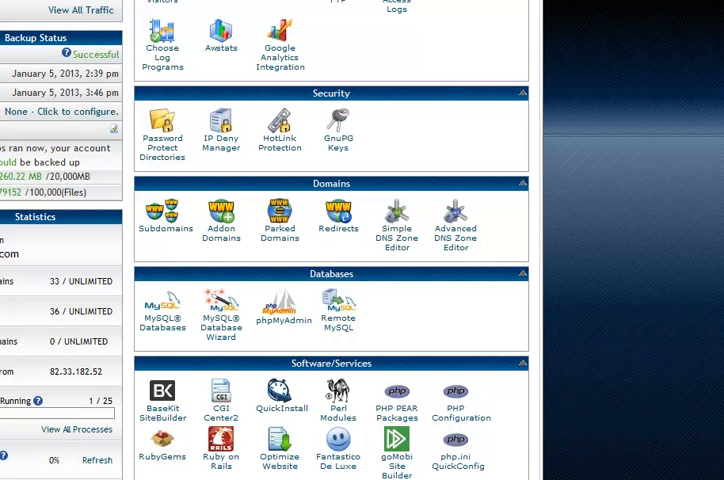
mouse_move(342, 440)
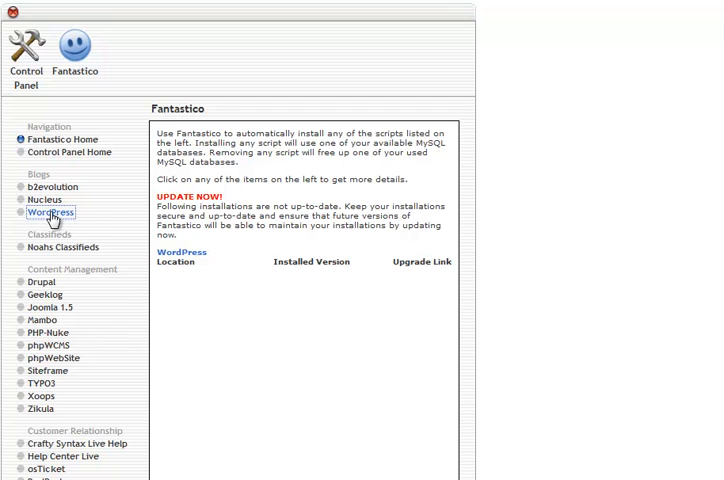
mouse_move(230, 248)
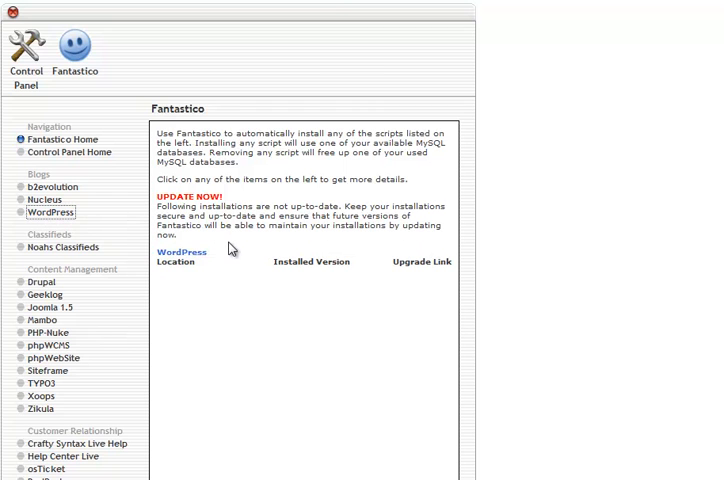
mouse_move(48, 200)
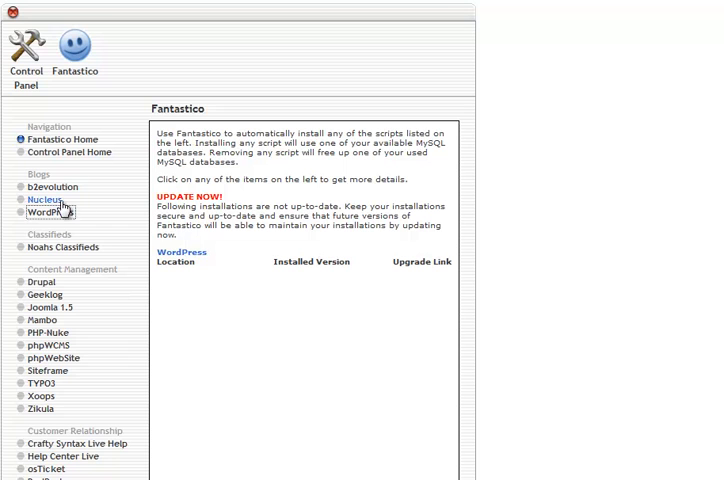
mouse_move(48, 212)
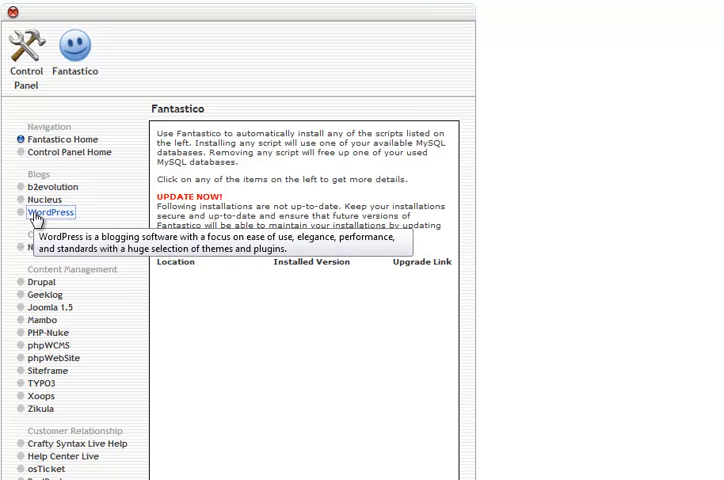
Choose WordPress under Blogs and begin a new installation.
left_click(48, 212)
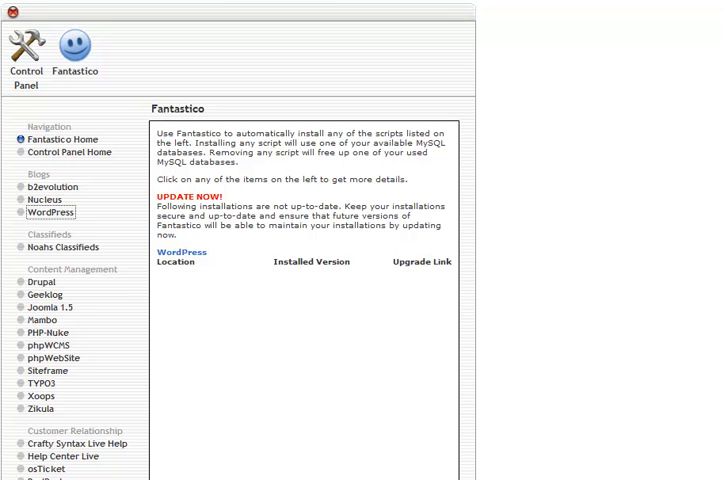
left_click(48, 212)
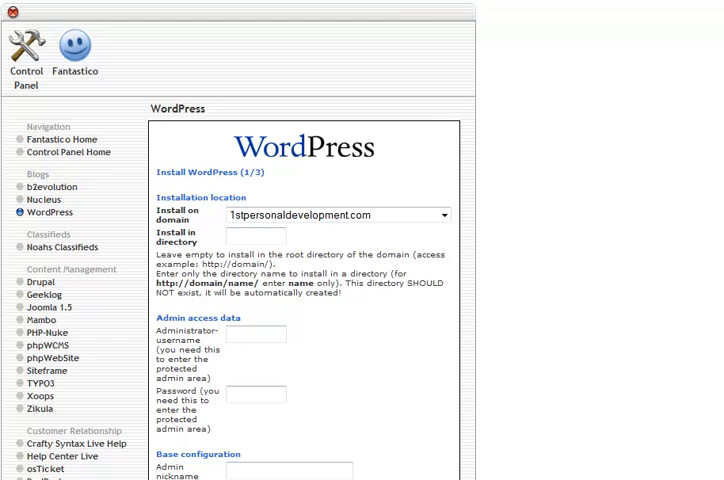
left_click(256, 236)
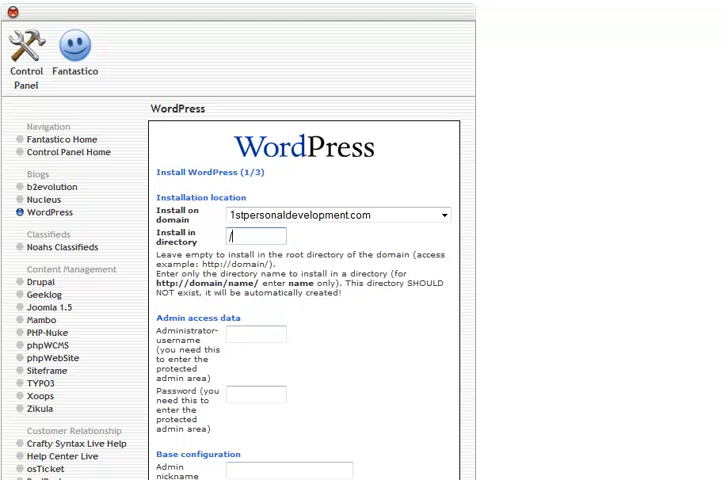
type("test")
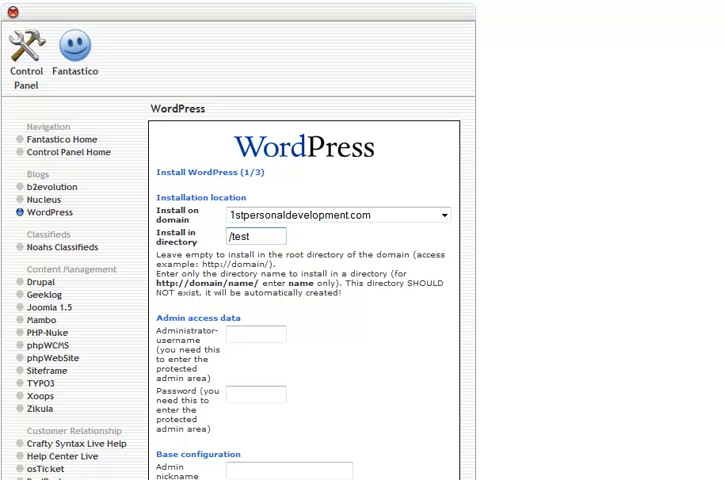
type("demo")
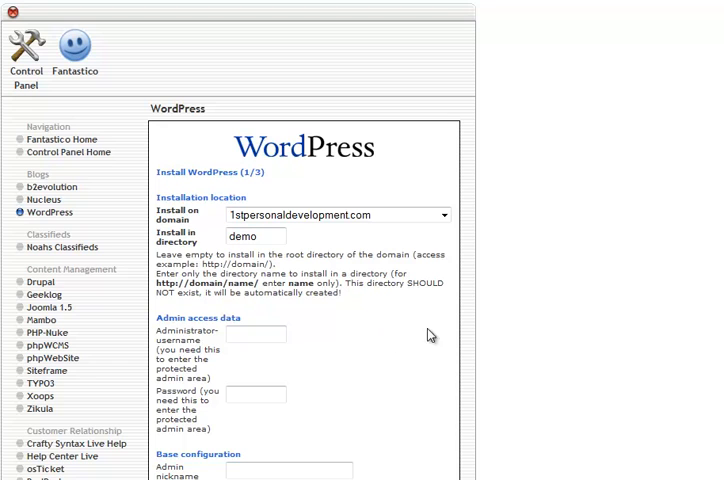
type("myusername")
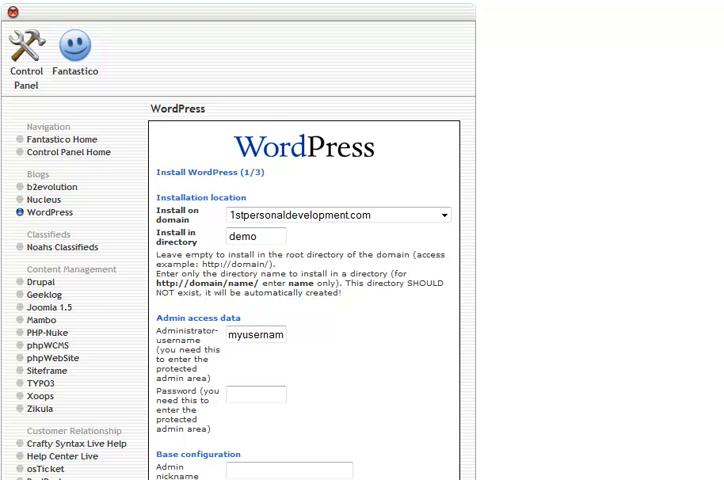
left_click(256, 394)
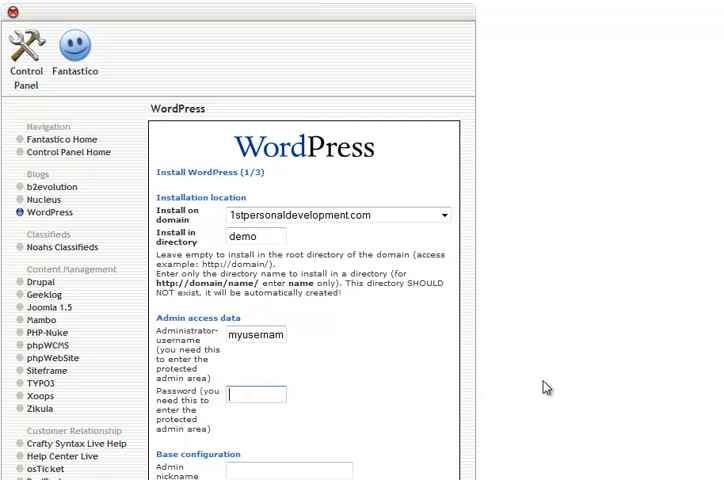
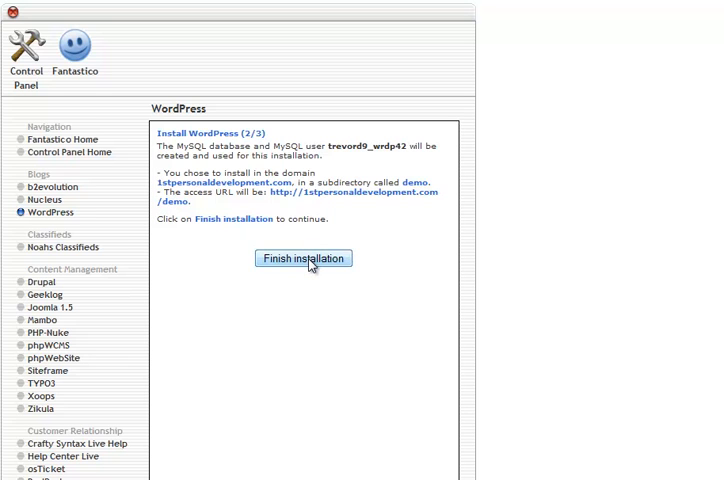
mouse_move(570, 262)
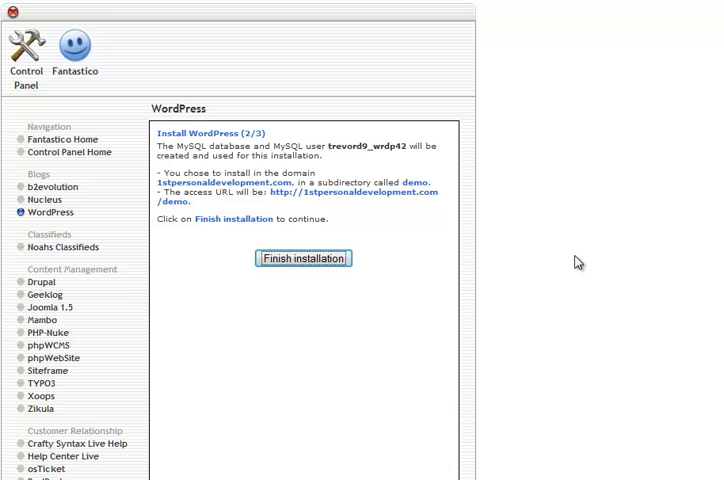
Finish the WordPress installation into the demo subdirectory.
left_click(302, 258)
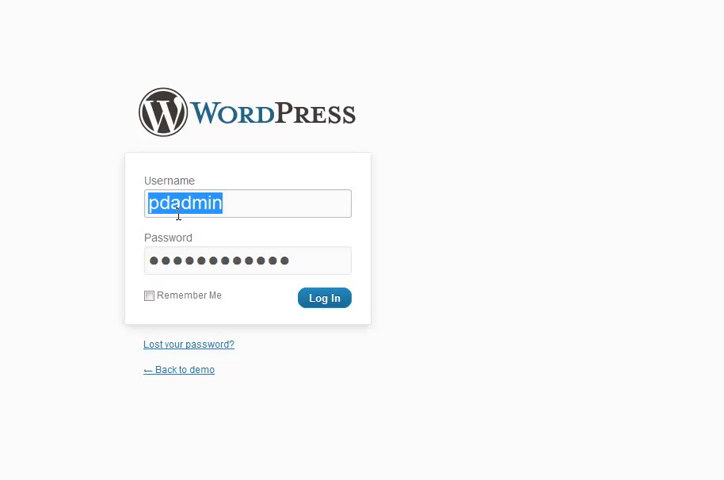
Log in as myusername and decline the browser's offer to save the password.
type("myusername")
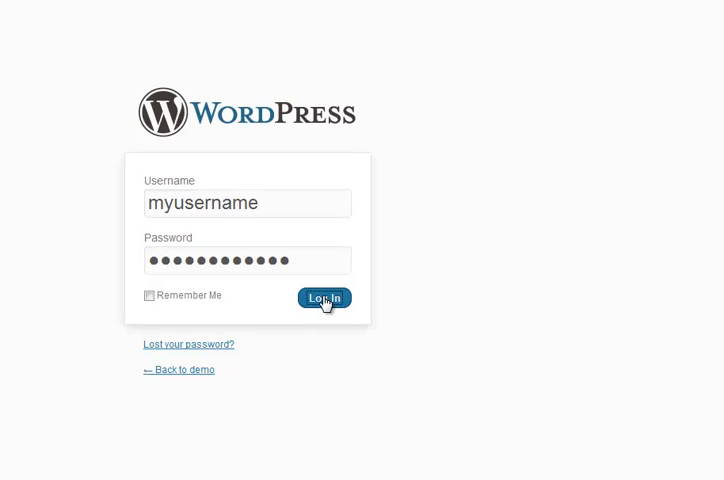
left_click(324, 296)
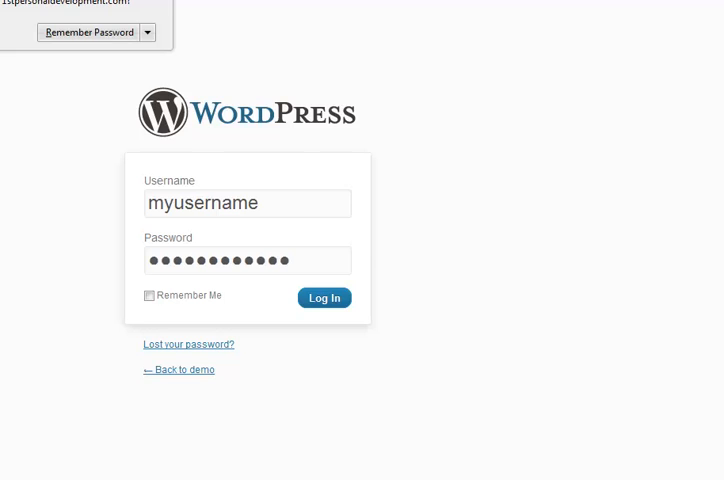
left_click(324, 296)
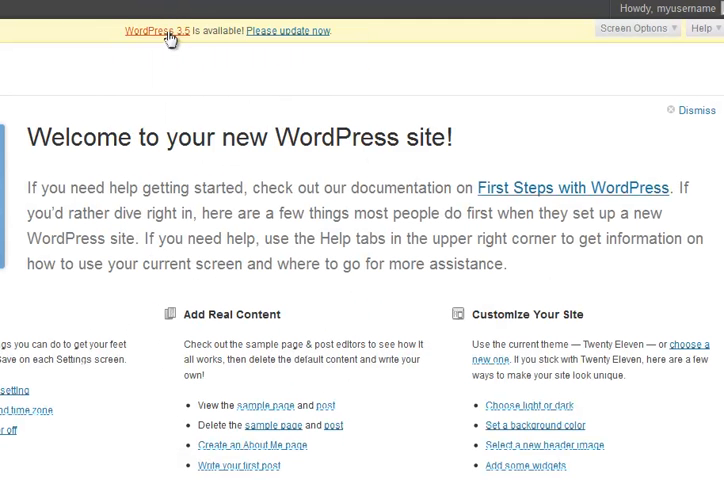
mouse_move(158, 68)
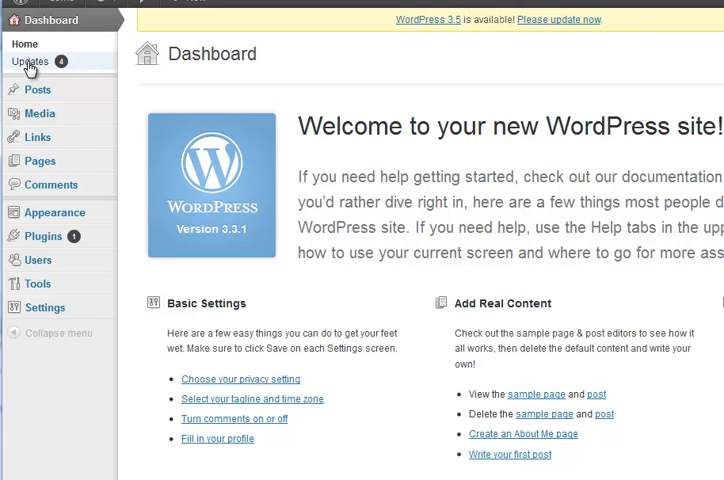
Go to Dashboard > Updates to see WordPress 3.5 and pending plugin updates.
left_click(30, 60)
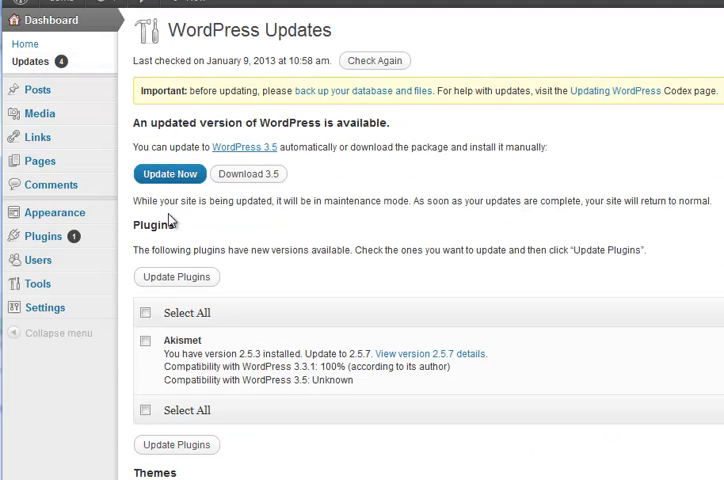
Update the Akismet plugin, return to Updates and select all themes for updating.
left_click(146, 312)
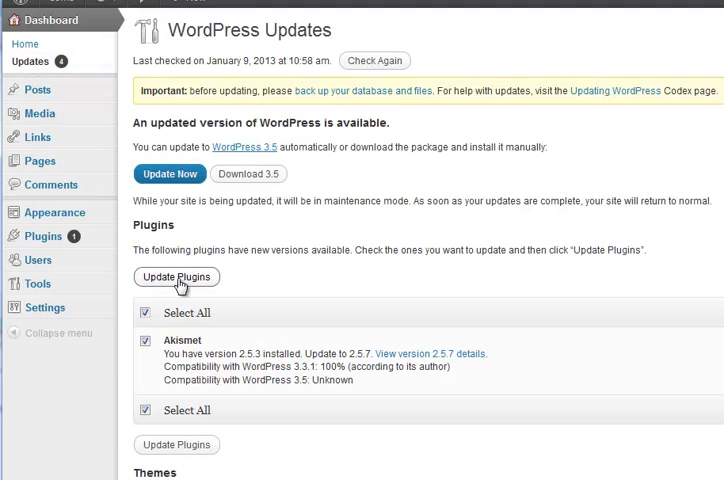
left_click(176, 276)
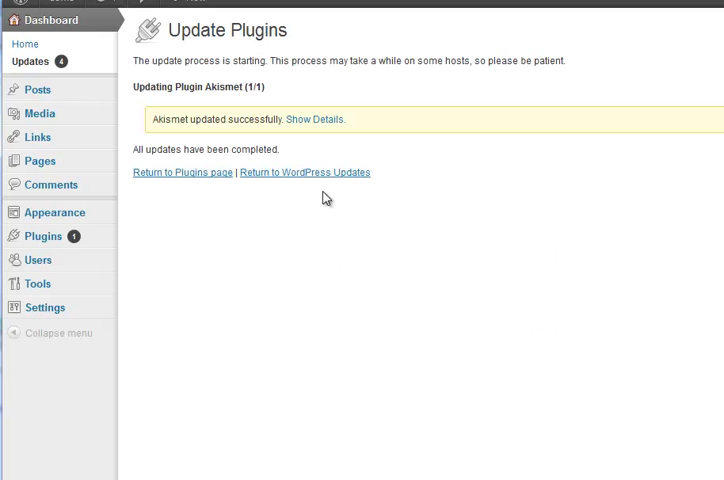
left_click(304, 172)
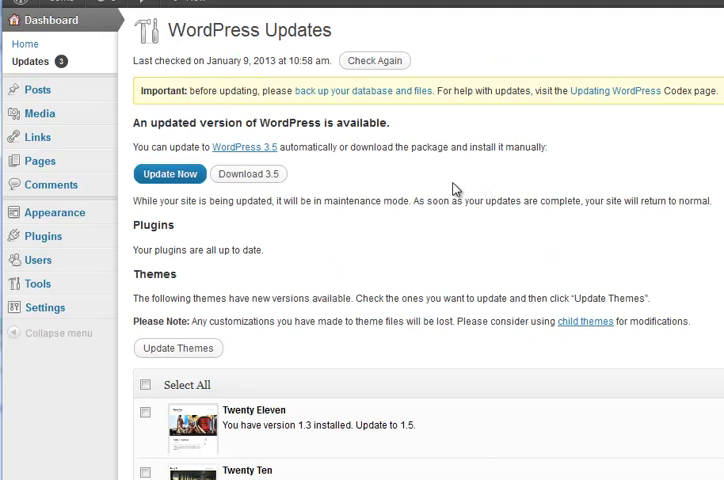
left_click(144, 384)
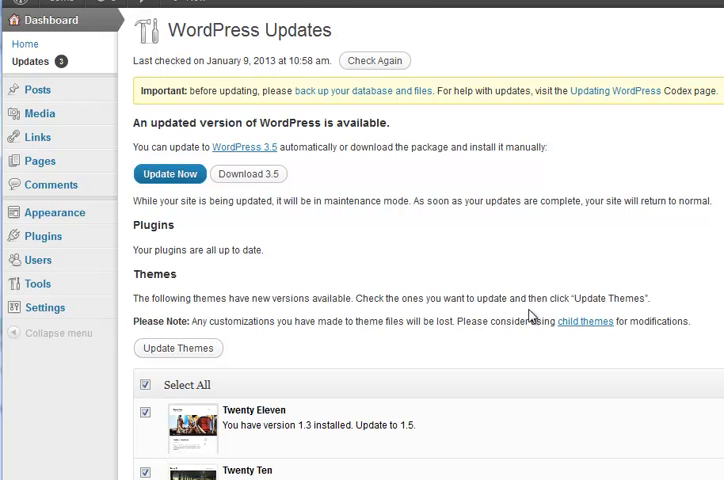
Update the selected themes, then install the WordPress 3.5 core update.
left_click(176, 348)
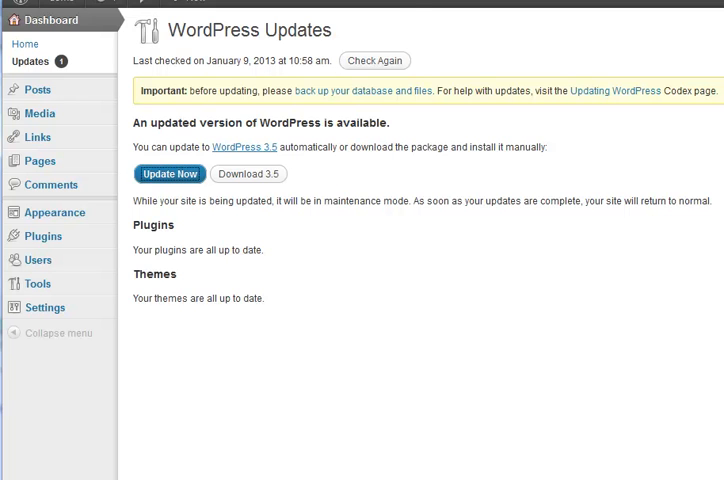
left_click(170, 172)
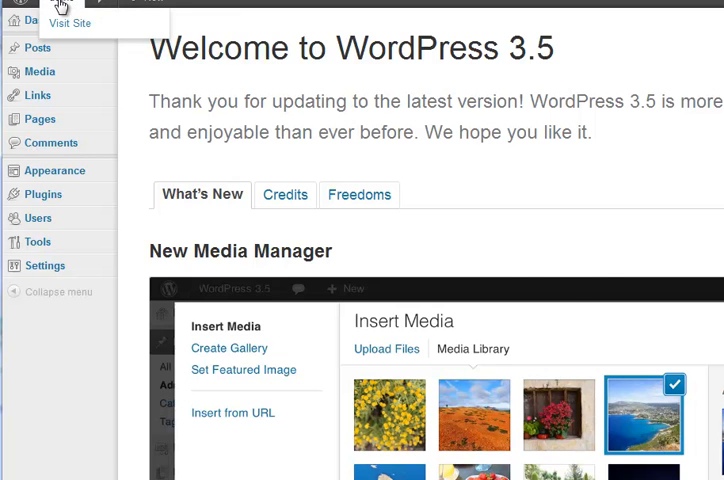
Visit the live demo site and scroll its front page past the Hello world! post.
left_click(68, 22)
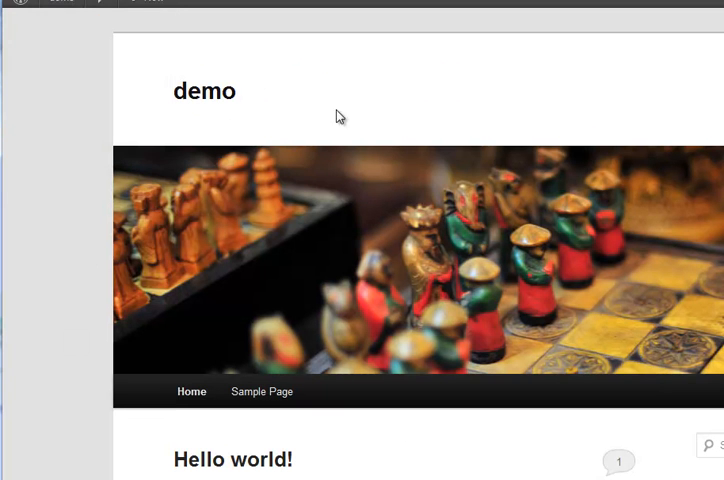
mouse_move(136, 440)
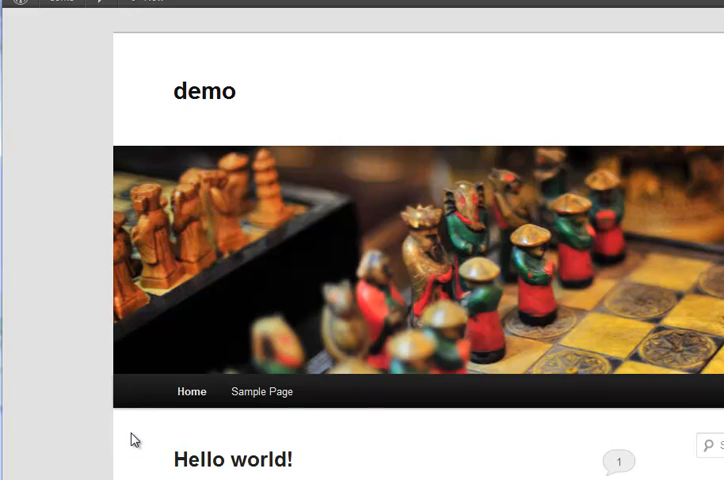
scroll("down", 3)
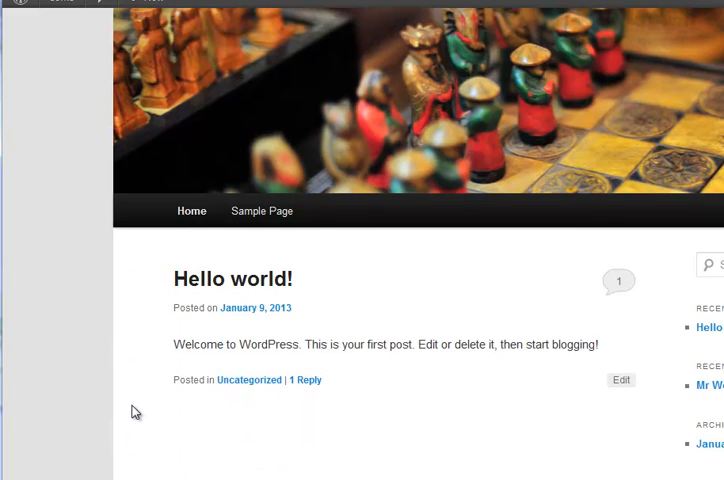
scroll("down", 3)
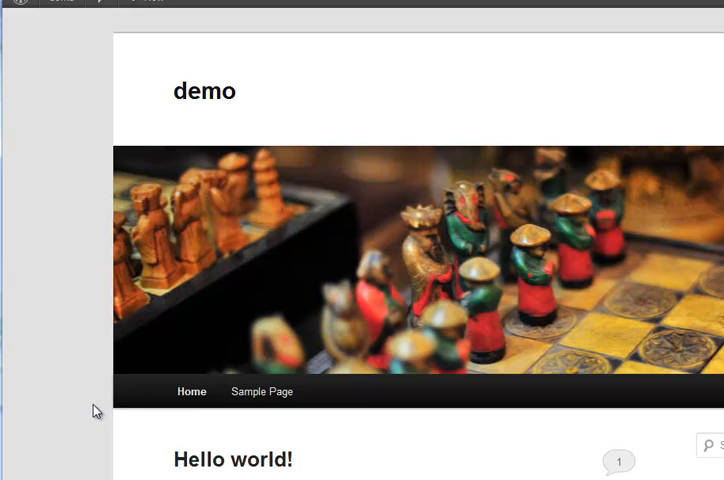
scroll("down", 3)
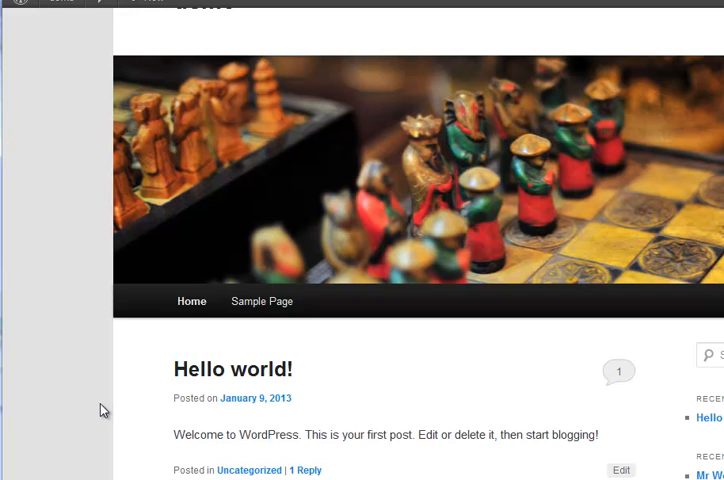